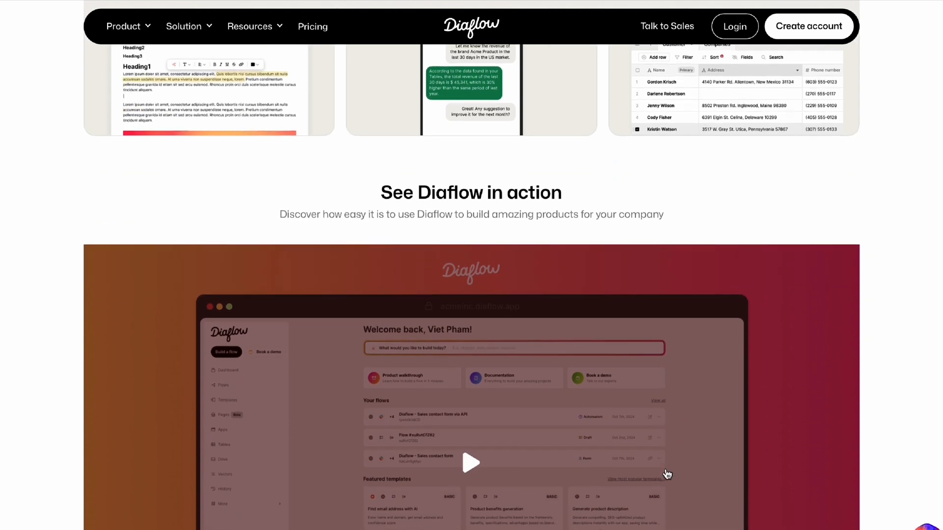
Scroll the Diaflow homepage down to the 'Simplified apps. Accelerated workflows.' section.
{"action": "scroll", "scroll_direction": "down", "scroll_amount": 3}
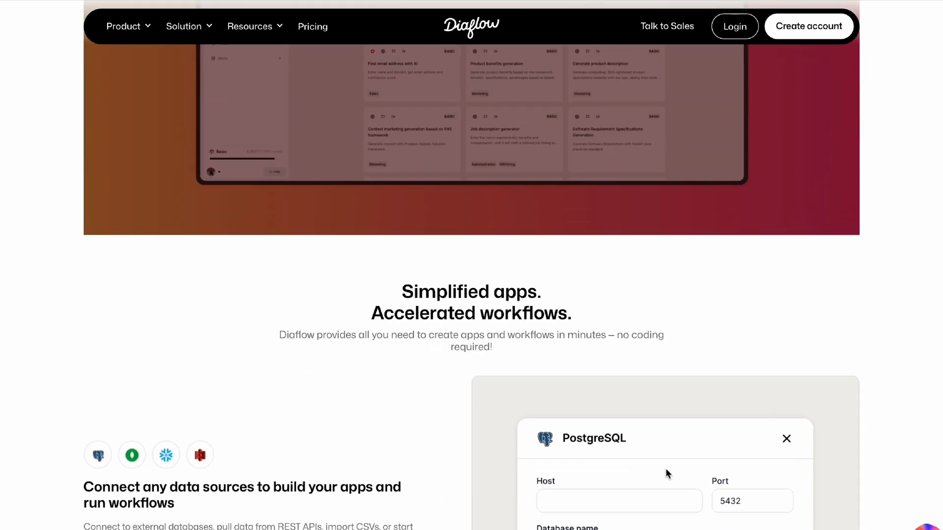
{"action": "scroll", "scroll_direction": "down", "scroll_amount": 3}
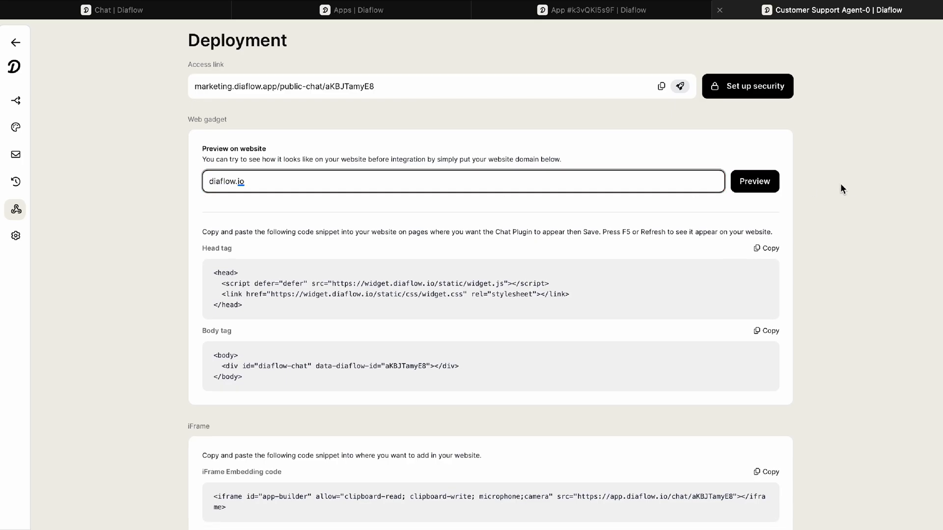
Preview the Customer Support Agent-0 chat widget on diaflow.io, past the visitor details form.
{"action": "left_click", "coordinate": [754, 181]}
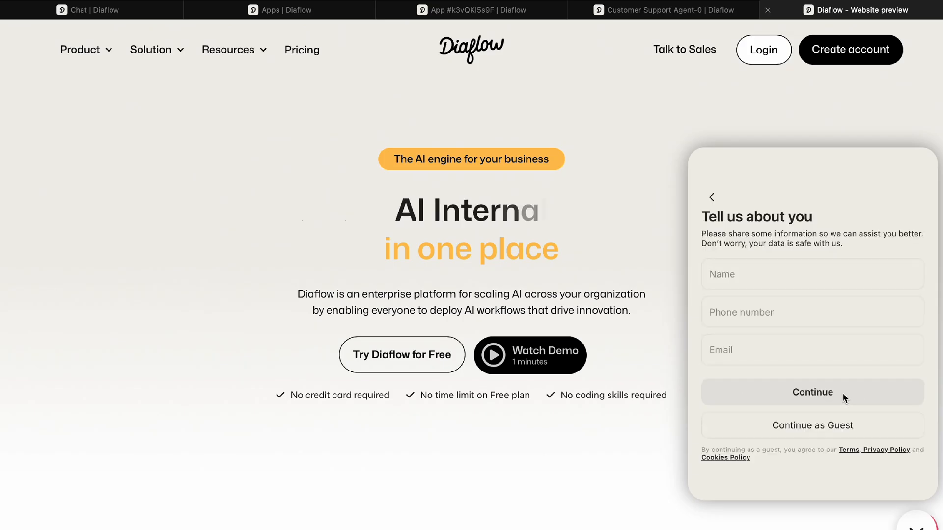
{"action": "left_click", "coordinate": [812, 392]}
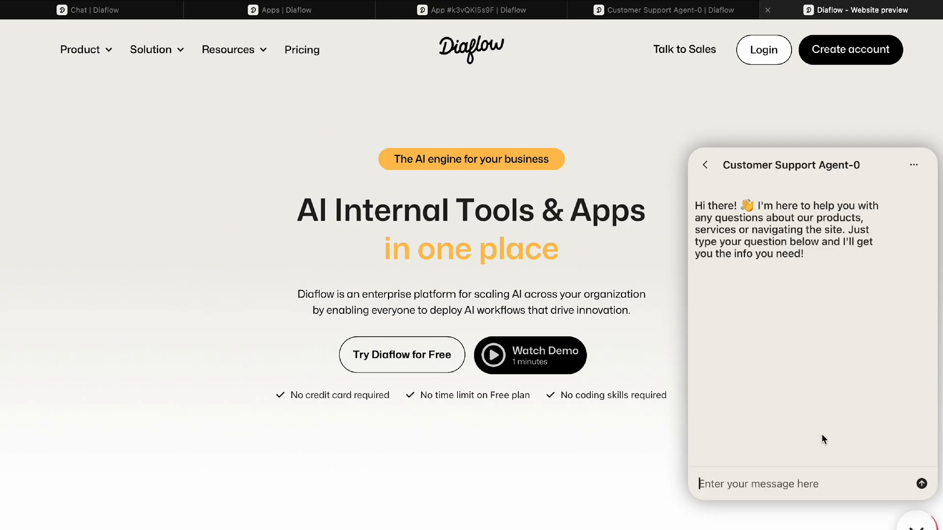
{"action": "left_click", "coordinate": [70, 10]}
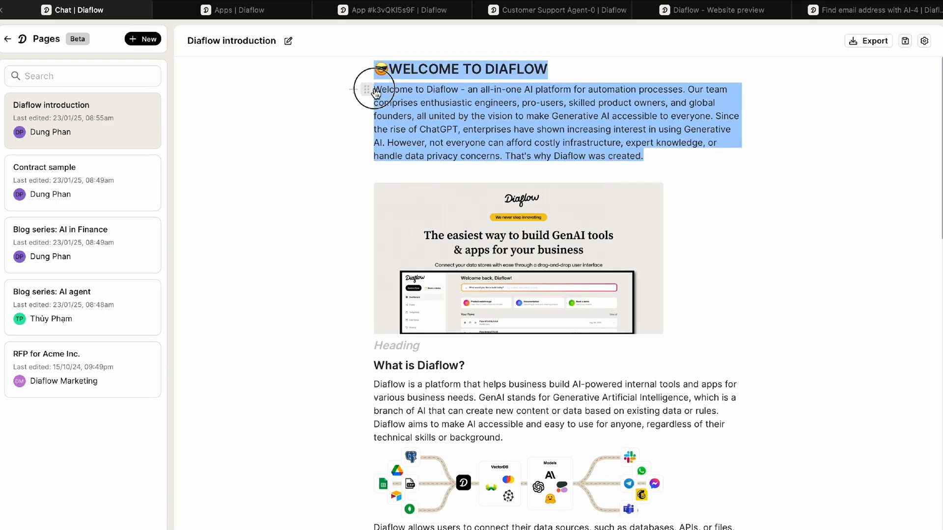
Choose Improve writing from the AI options for the welcome paragraph.
{"action": "left_click", "coordinate": [387, 68]}
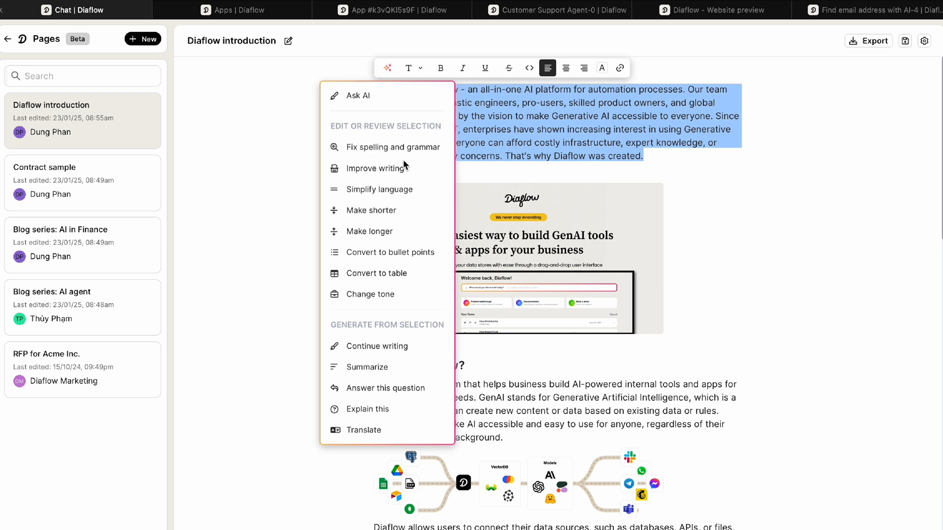
{"action": "left_click", "coordinate": [72, 10]}
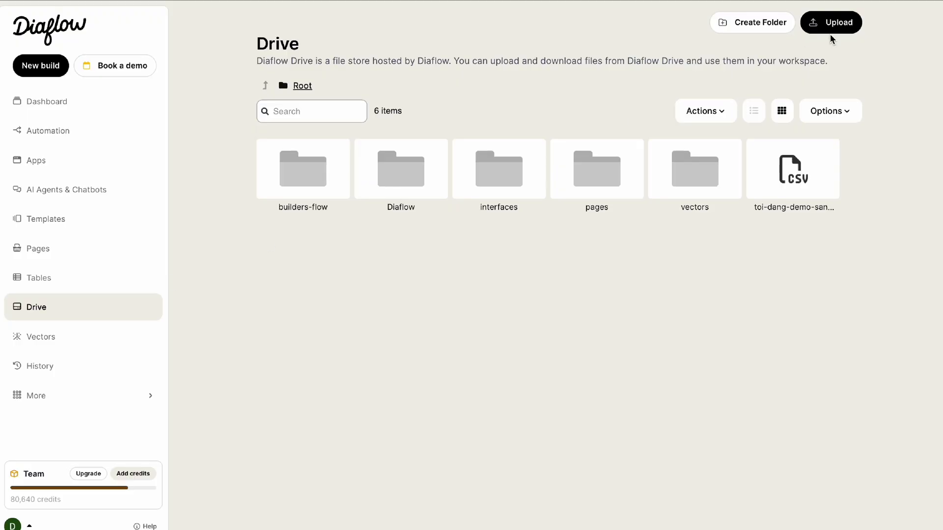
Open the Drive's Upload dialog for adding documents.
{"action": "left_click", "coordinate": [831, 22]}
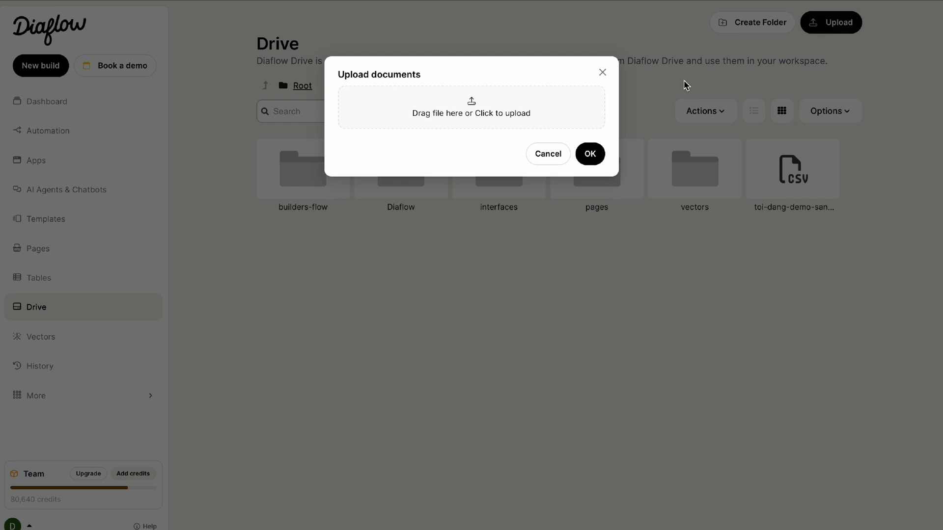
{"action": "left_click", "coordinate": [758, 22]}
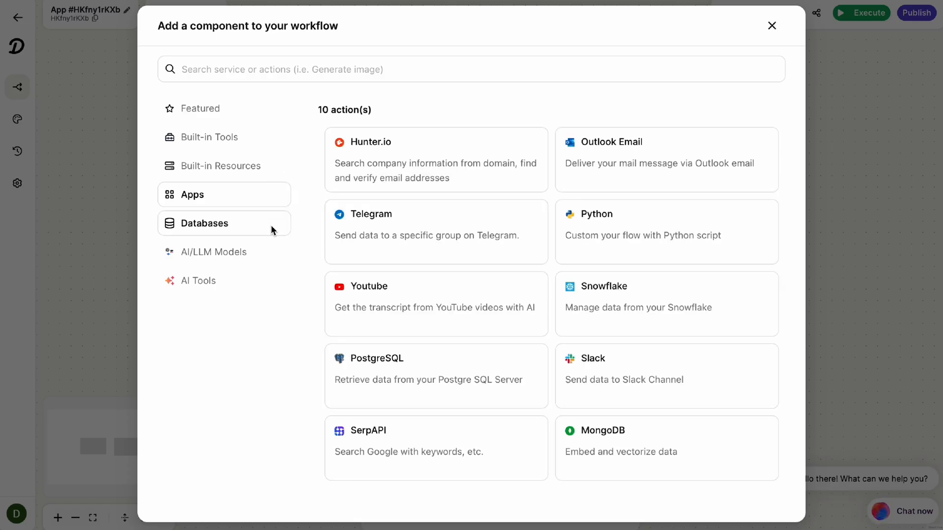
Filter the component catalog to Databases, then to AI/LLM Models.
{"action": "left_click", "coordinate": [204, 223]}
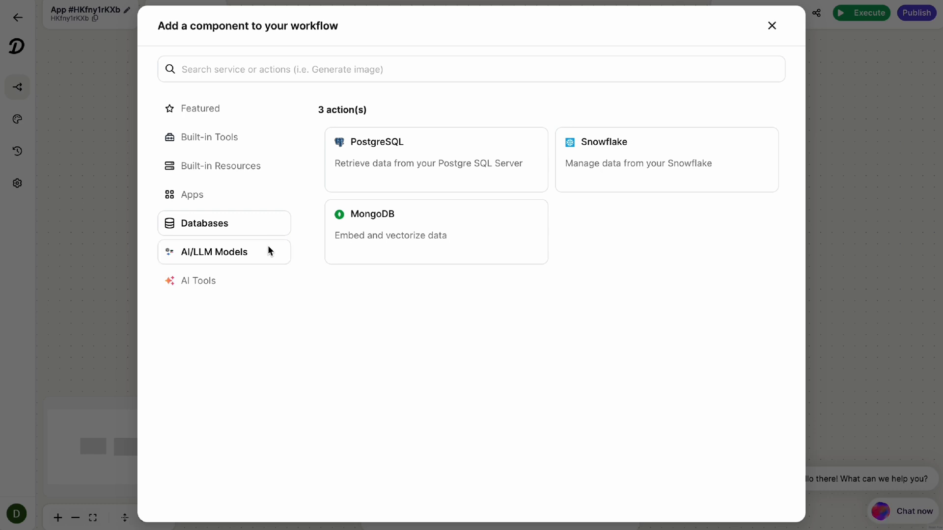
{"action": "left_click", "coordinate": [214, 252]}
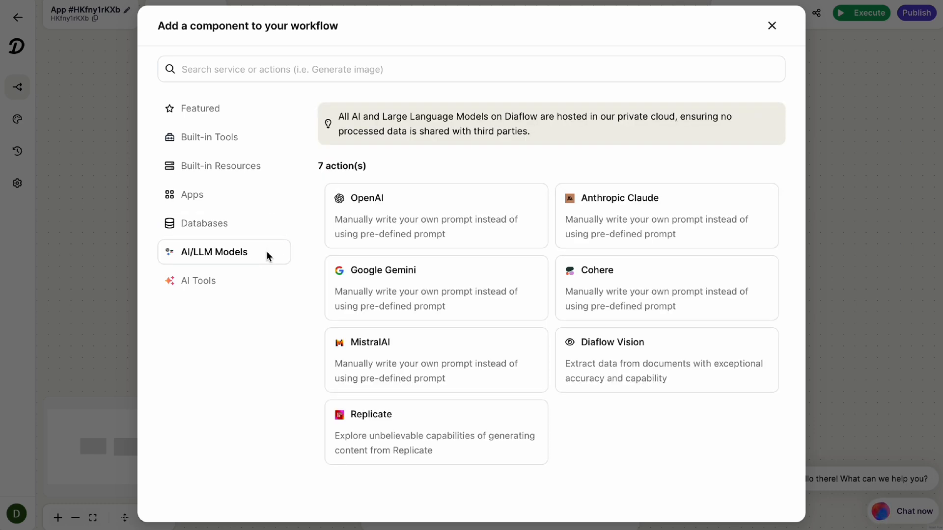